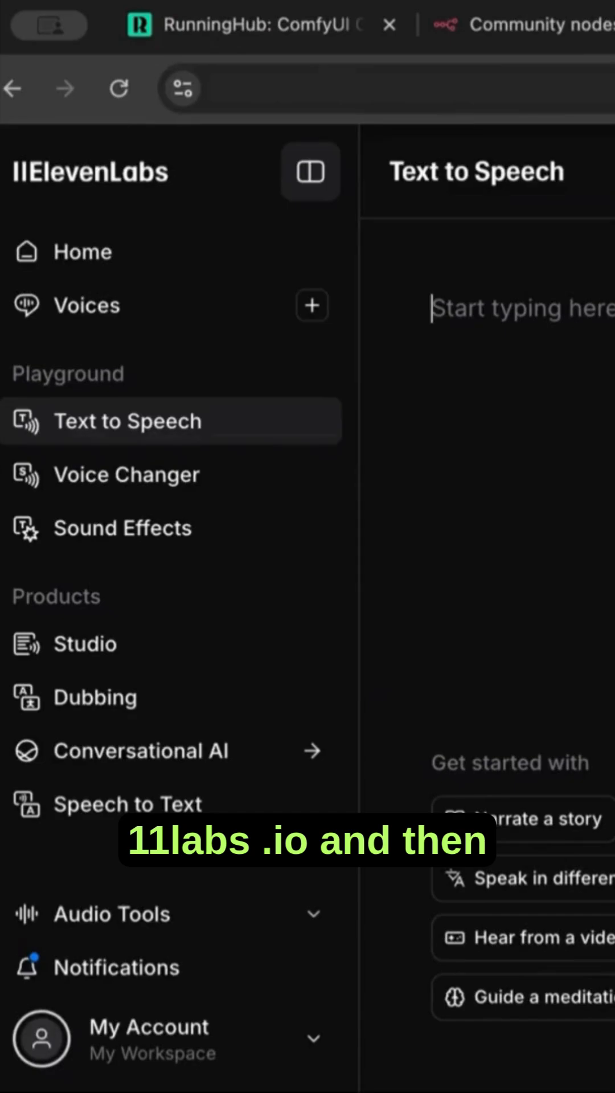
pyautogui.moveTo(118, 596)
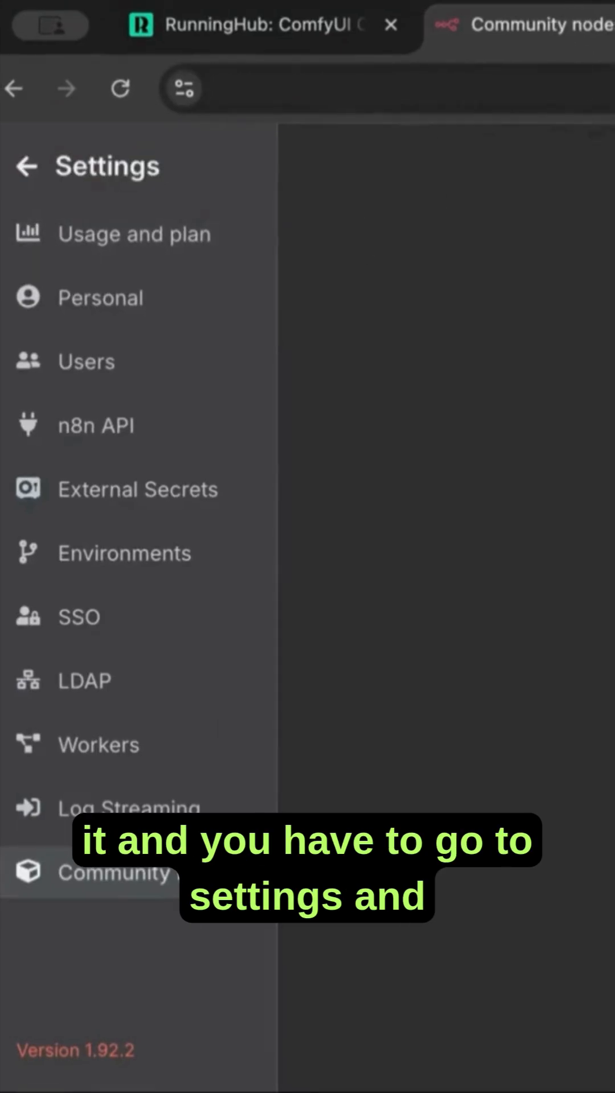
# Leave the workflow canvas and reach the Settings pages through the account menu
pyautogui.click(25, 165)
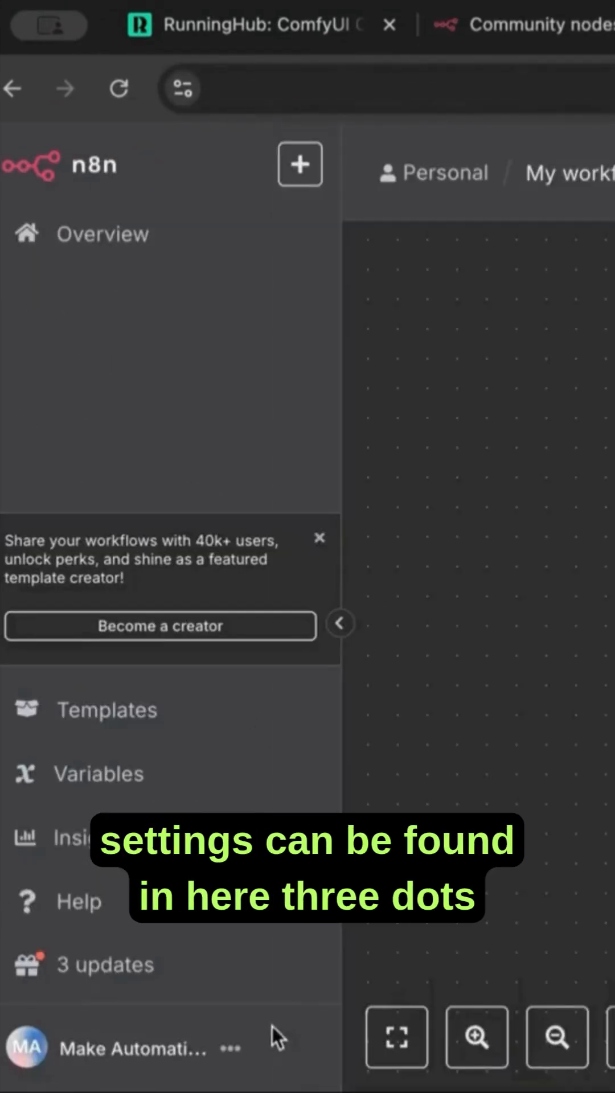
pyautogui.click(230, 1048)
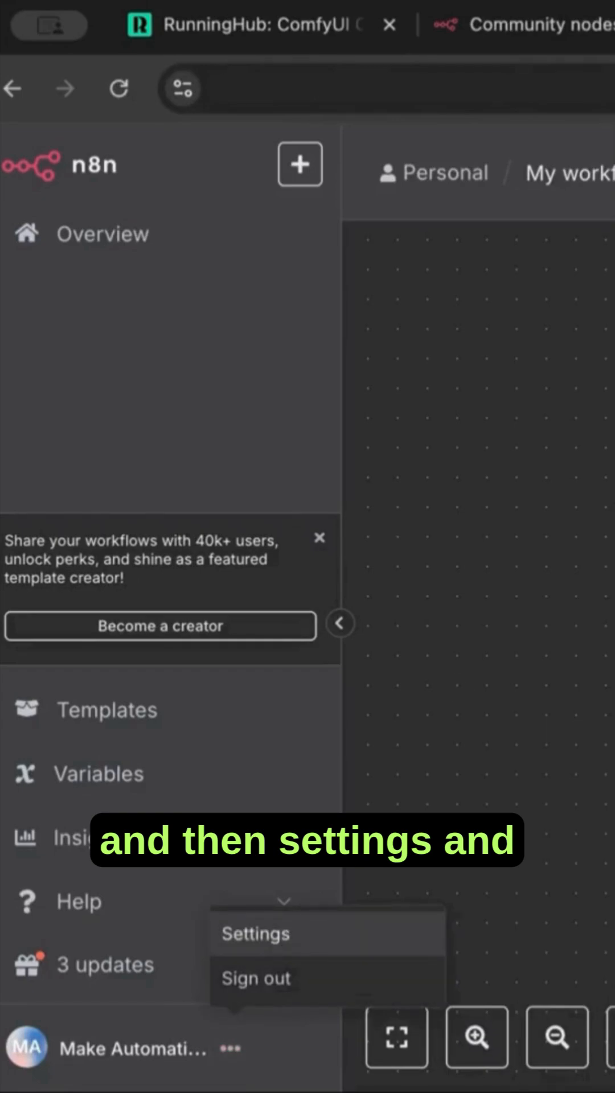
pyautogui.click(255, 933)
pyautogui.write('eleven')
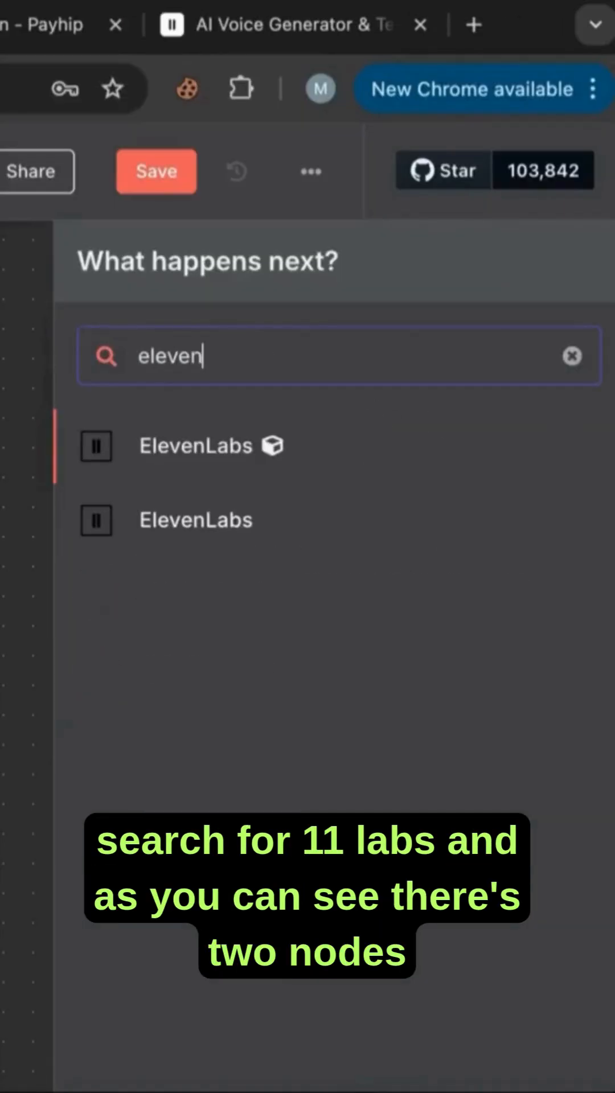
pyautogui.moveTo(271, 471)
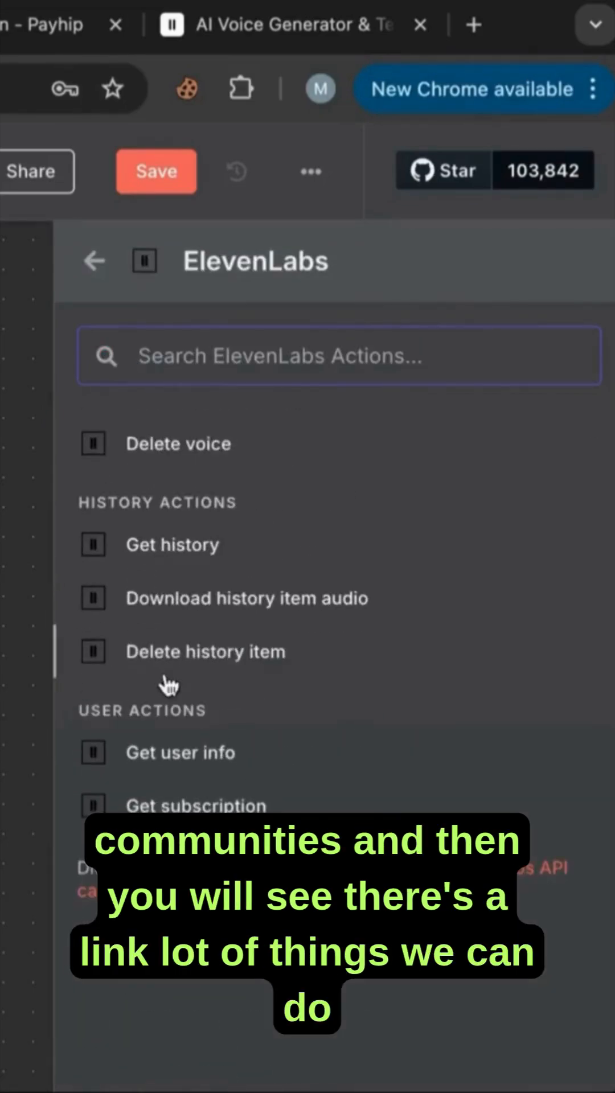
# Add the ElevenLabs community node found by searching 'eleven'
pyautogui.scroll(3)
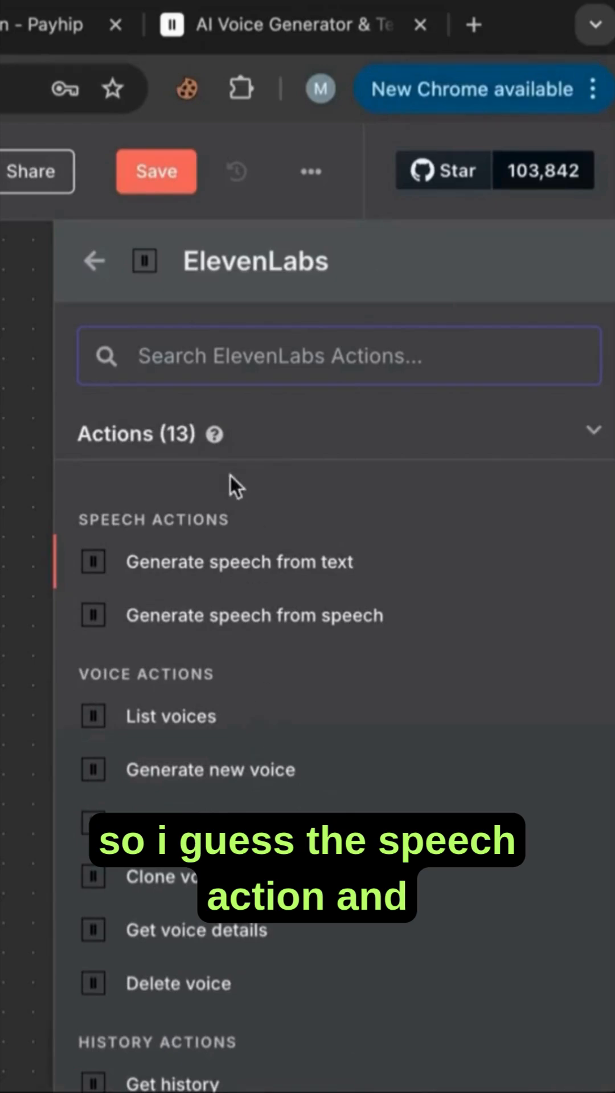
pyautogui.moveTo(307, 725)
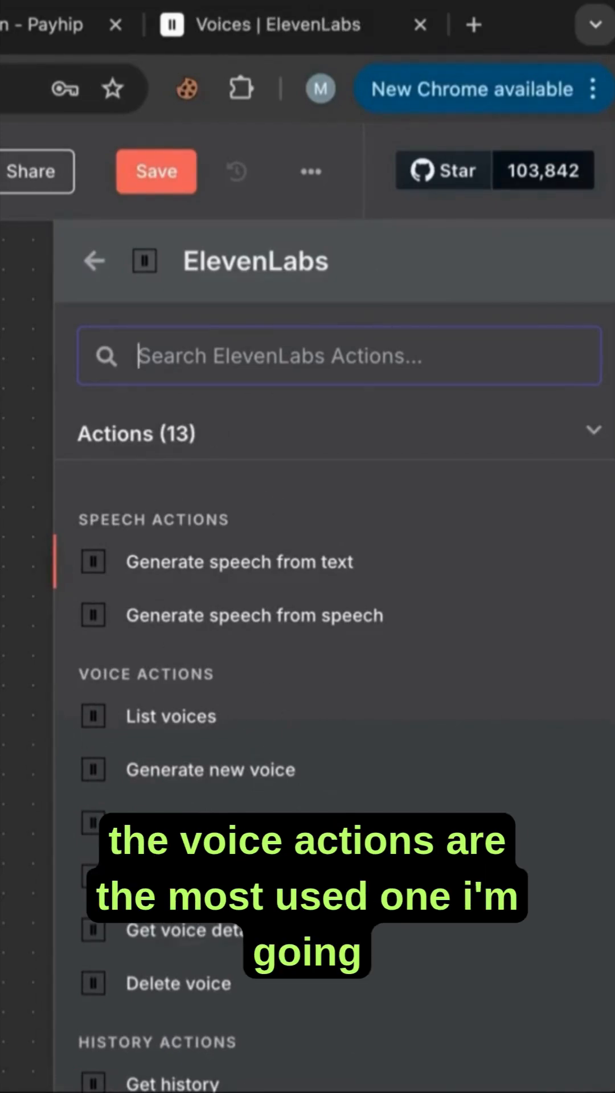
pyautogui.click(238, 562)
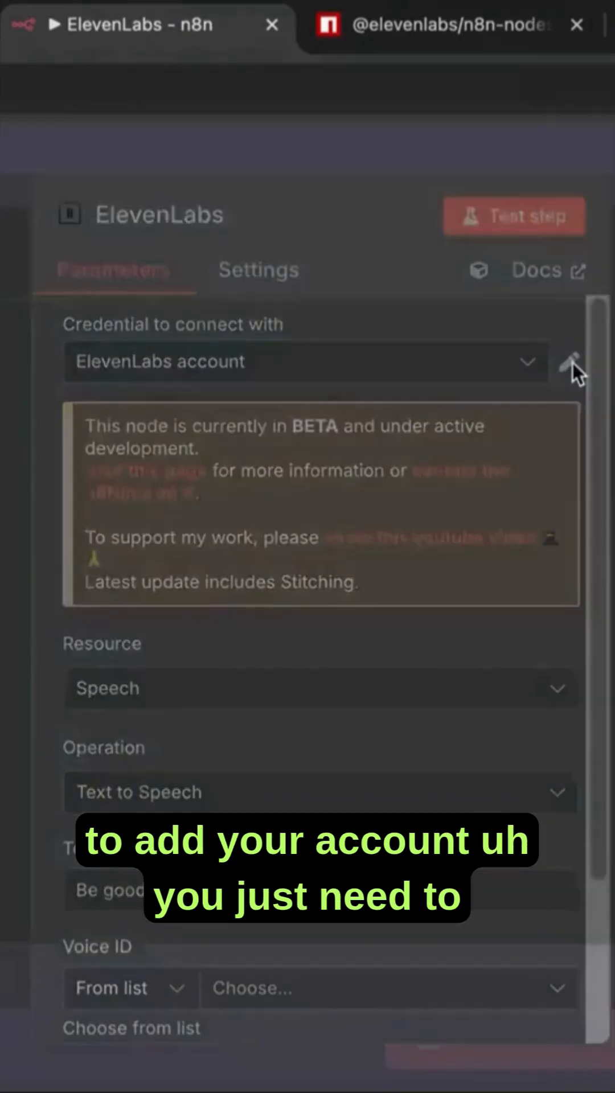
# Choose Speech, Text to Speech and enter 'Hey everyone, welcome to another lesson'
pyautogui.click(570, 362)
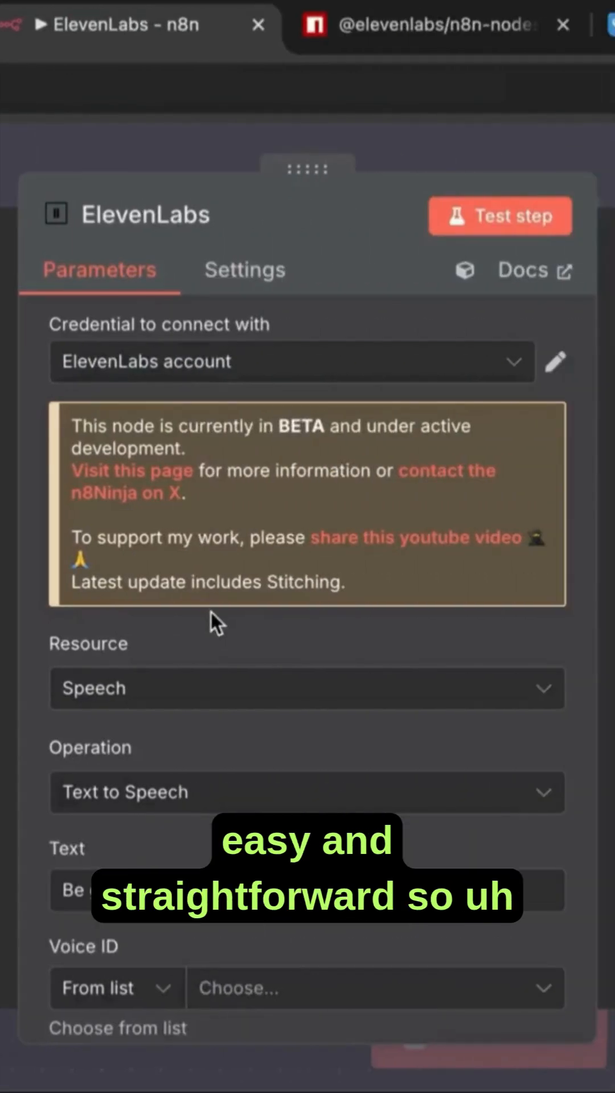
pyautogui.scroll(-3)
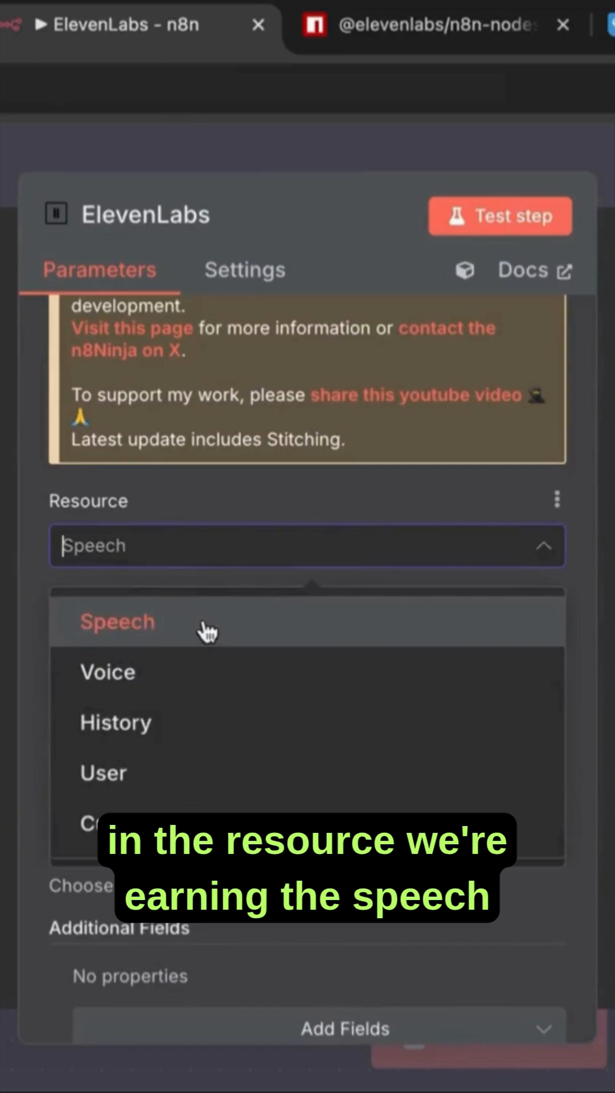
pyautogui.click(116, 620)
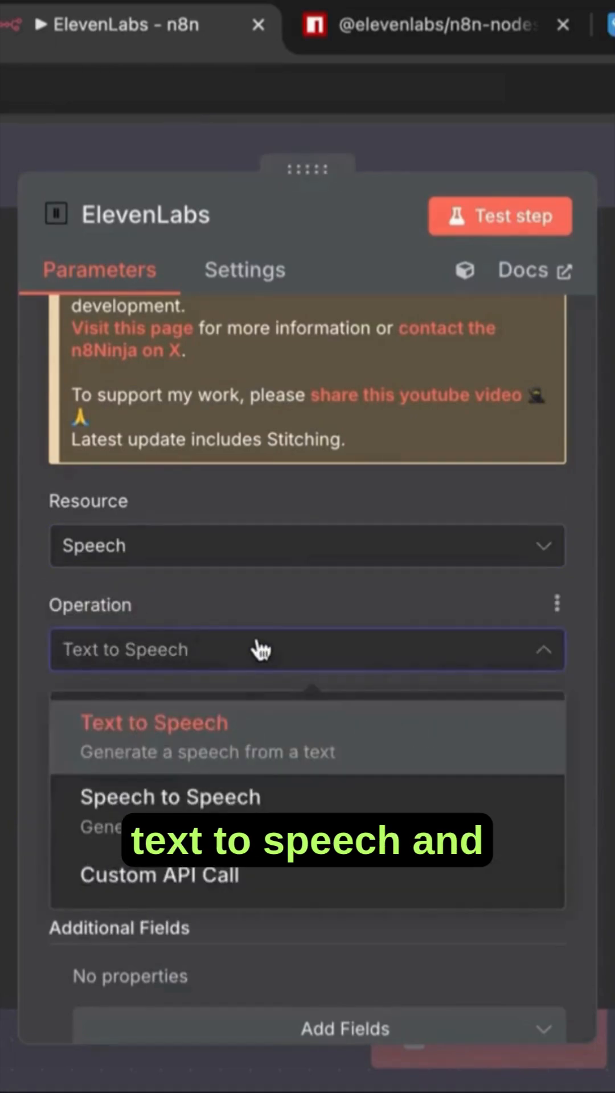
pyautogui.click(154, 721)
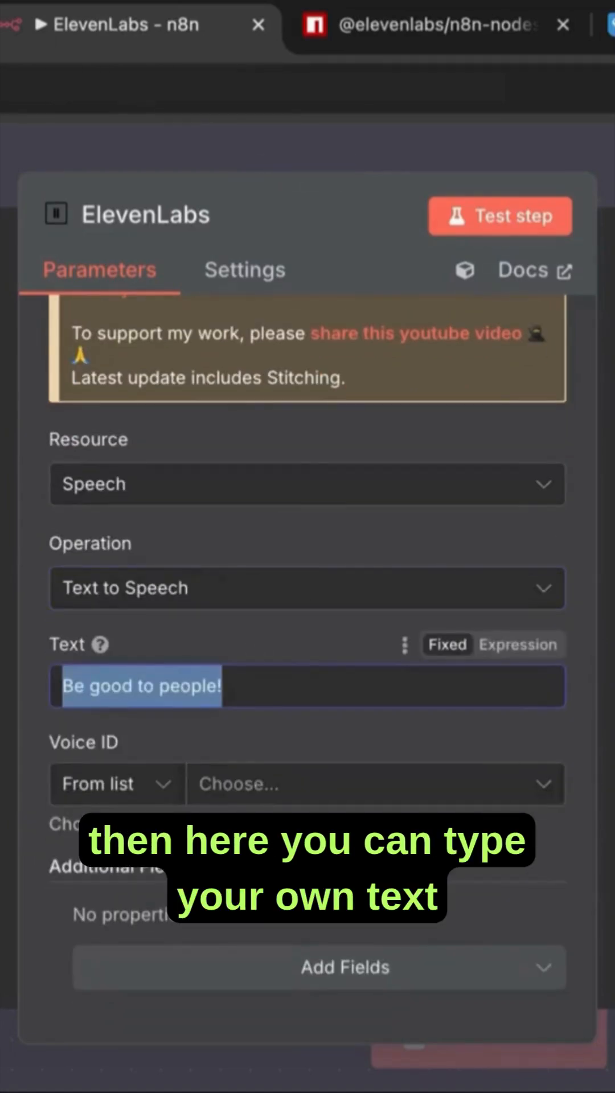
pyautogui.write('Hey everyone, welcome to another lesson')
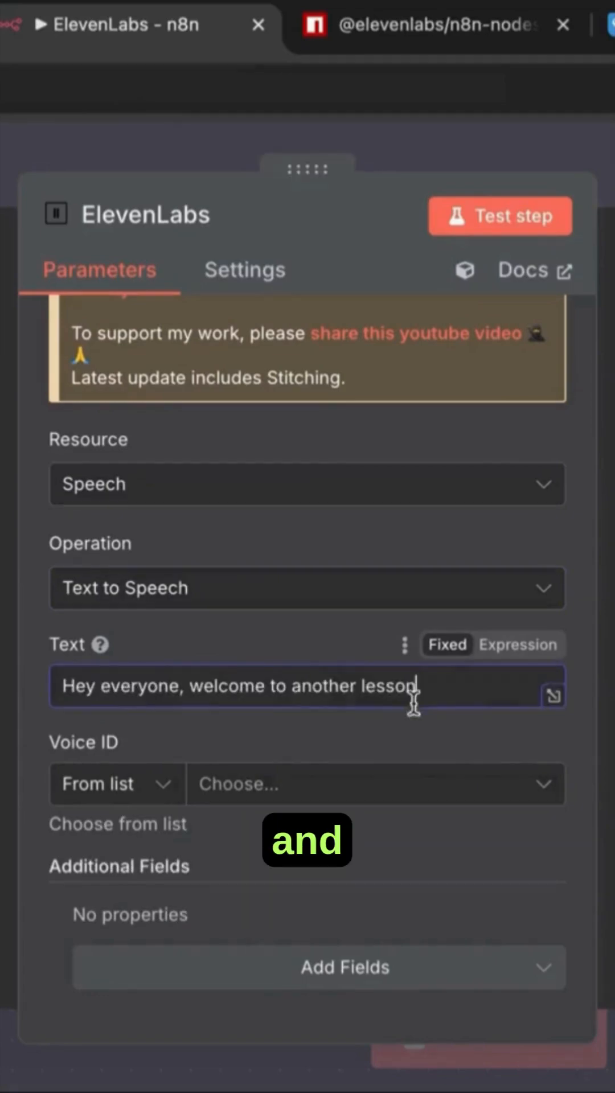
# Select Bill (Premade) as the Voice ID, then browse the Add Fields options
pyautogui.click(375, 783)
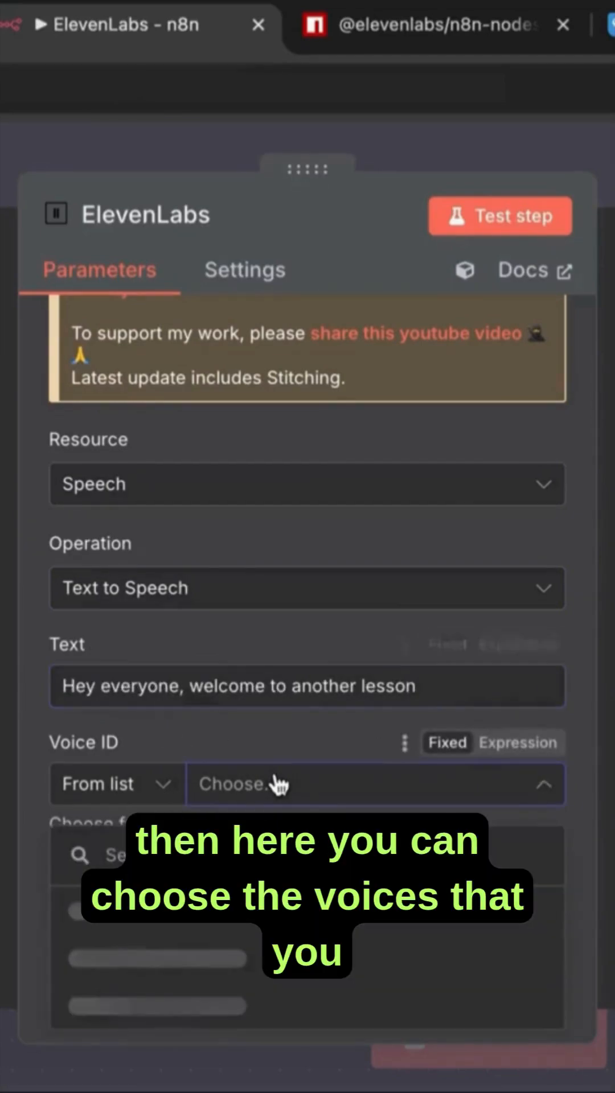
pyautogui.click(375, 783)
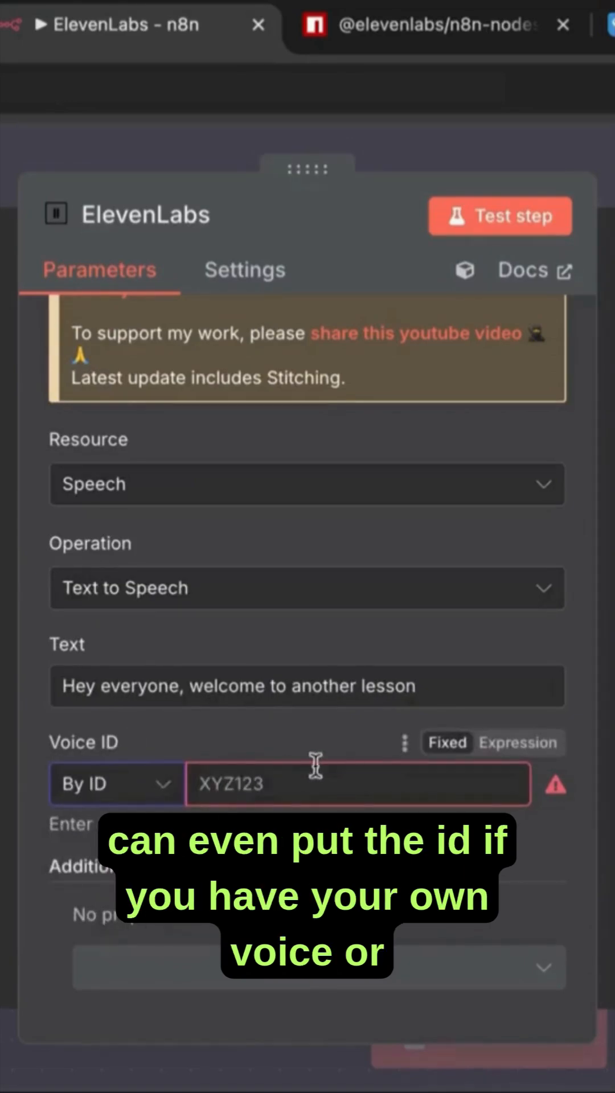
pyautogui.moveTo(171, 802)
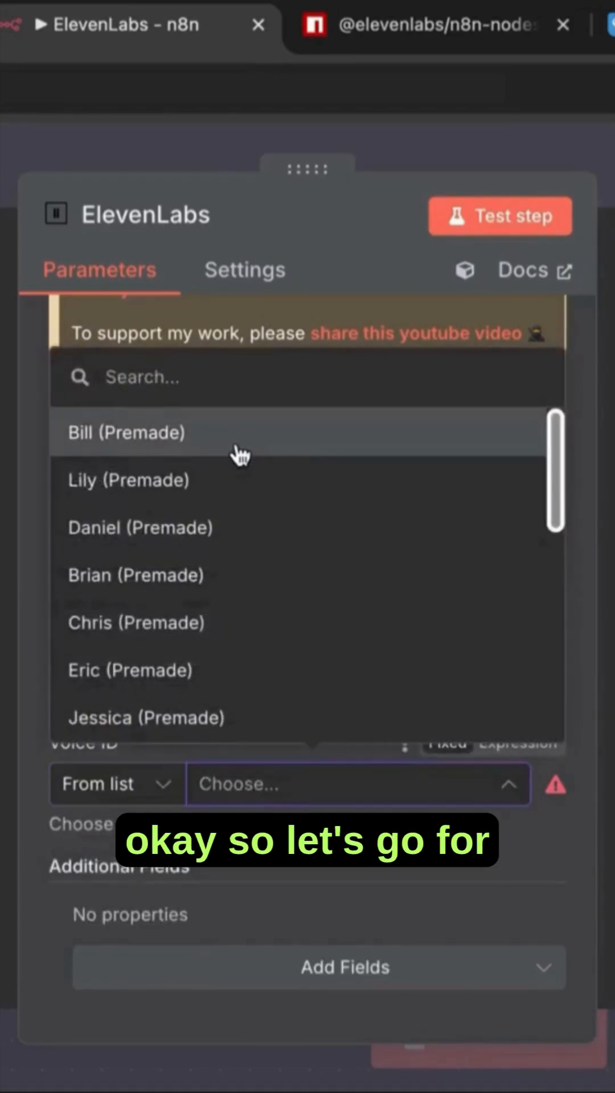
pyautogui.click(127, 432)
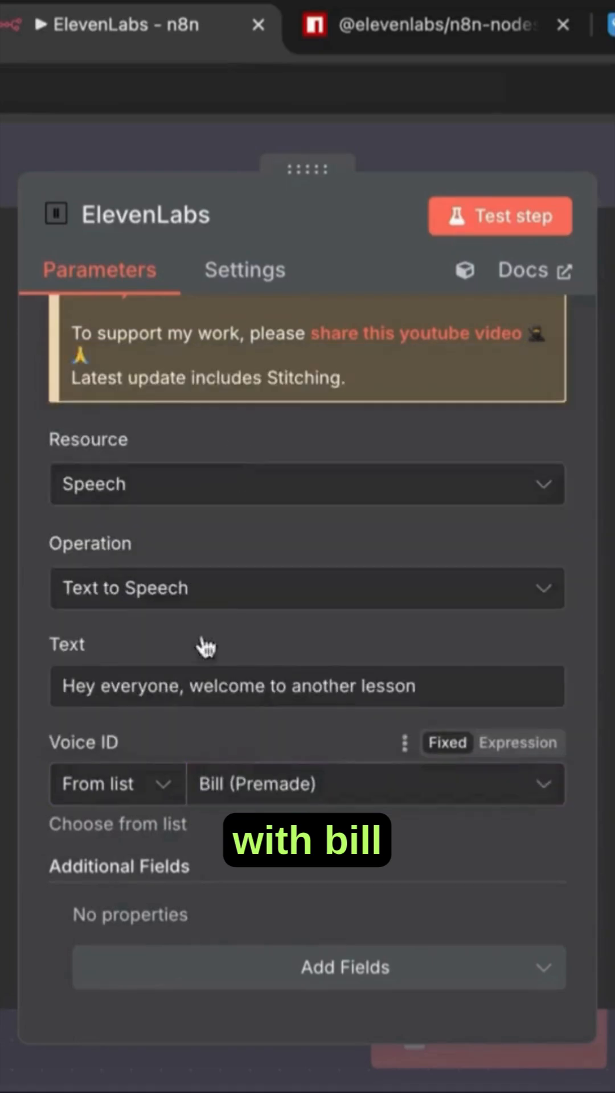
pyautogui.click(345, 966)
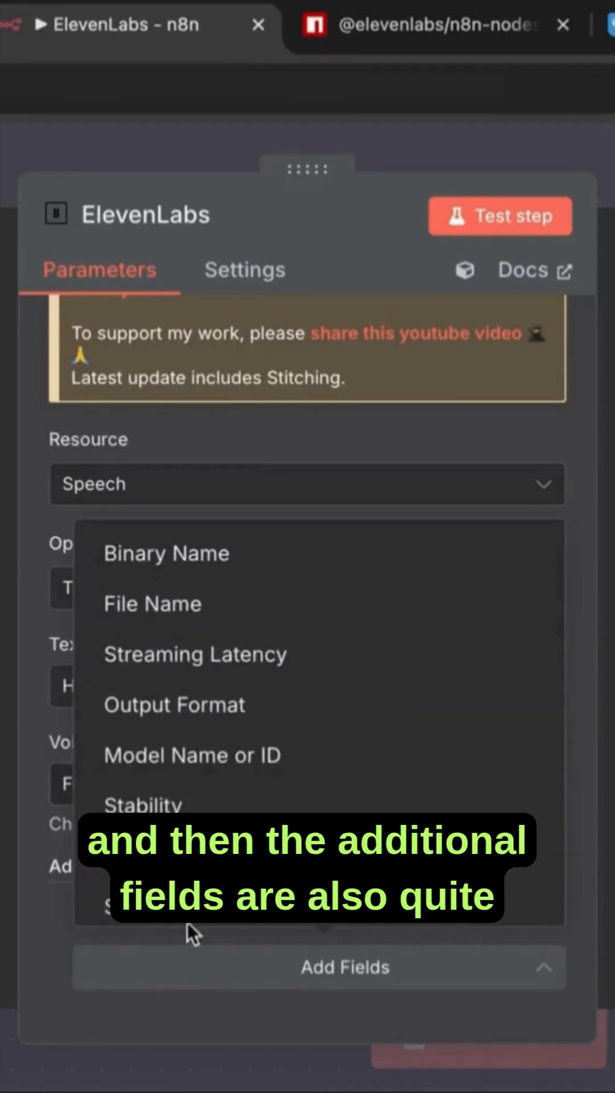
pyautogui.scroll(-3)
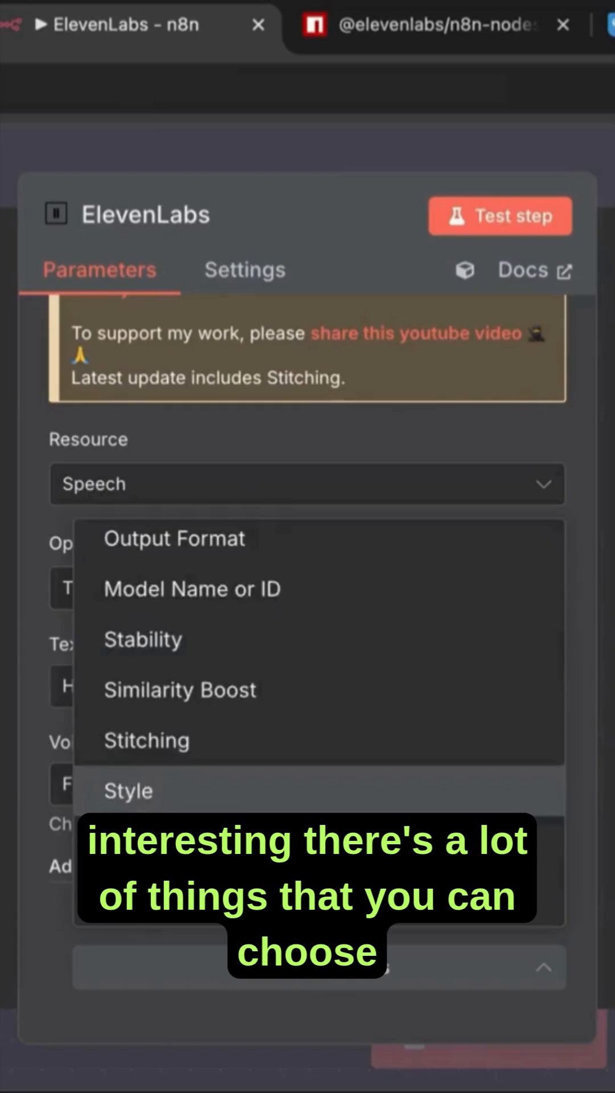
pyautogui.scroll(3)
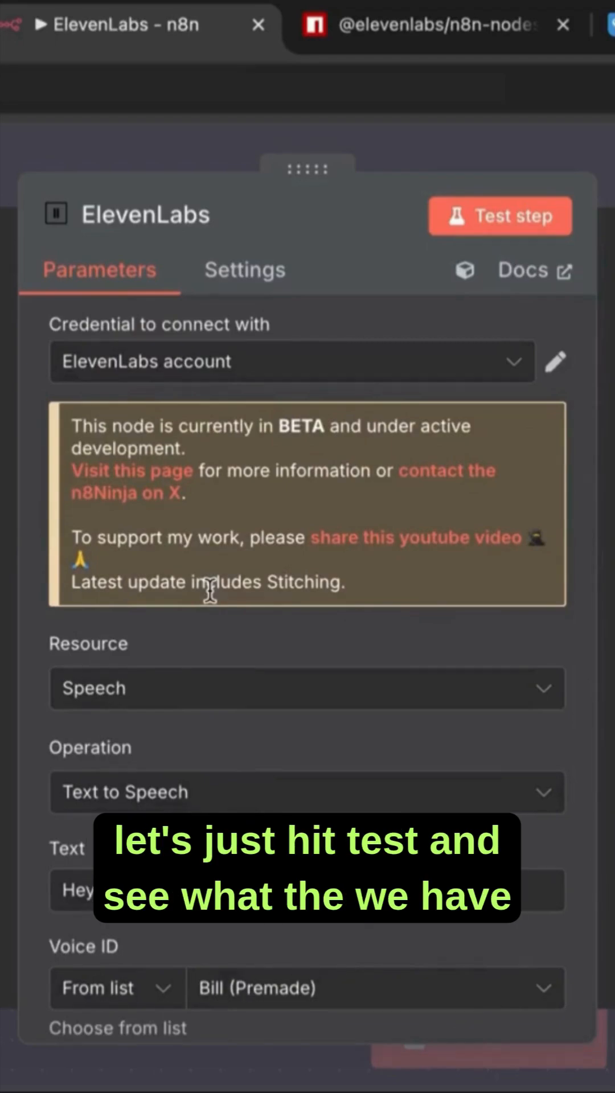
# Test the ElevenLabs step and download the resulting voice.mp3 output
pyautogui.scroll(-3)
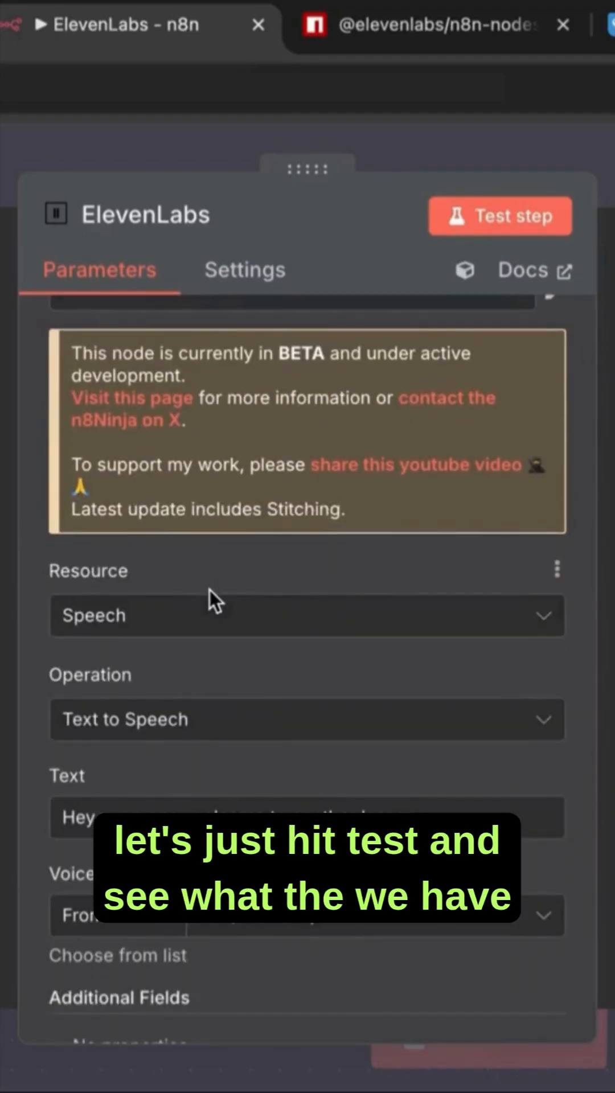
pyautogui.moveTo(305, 382)
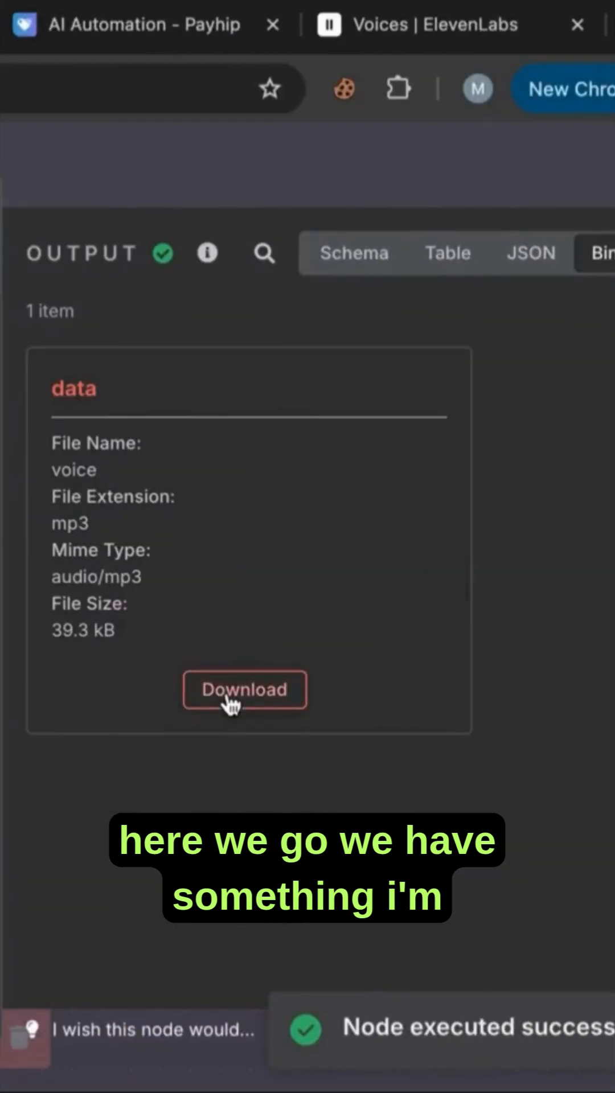
pyautogui.click(244, 689)
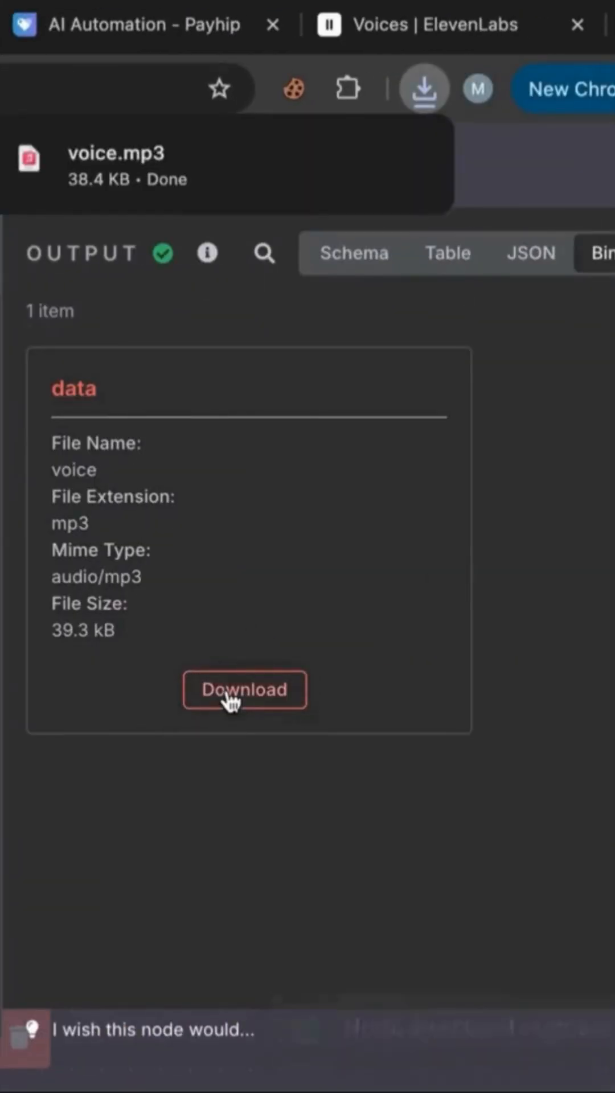